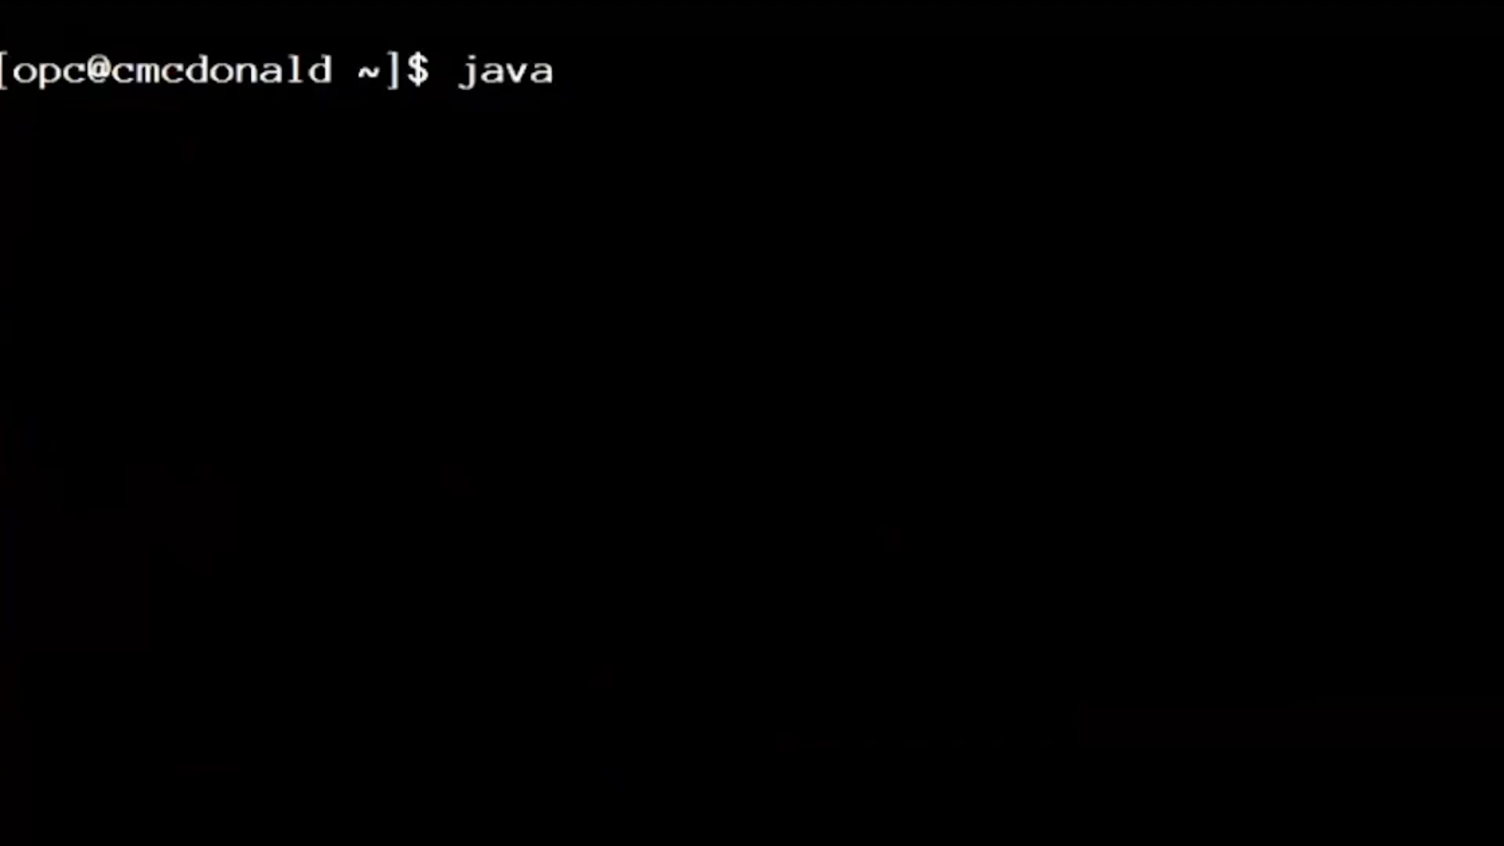
# Run the SimpleAPI benchmark, timing 20,000 iterations at 7058 ms with 170 cs DB CPU.
pyautogui.write('SimpleAPI')
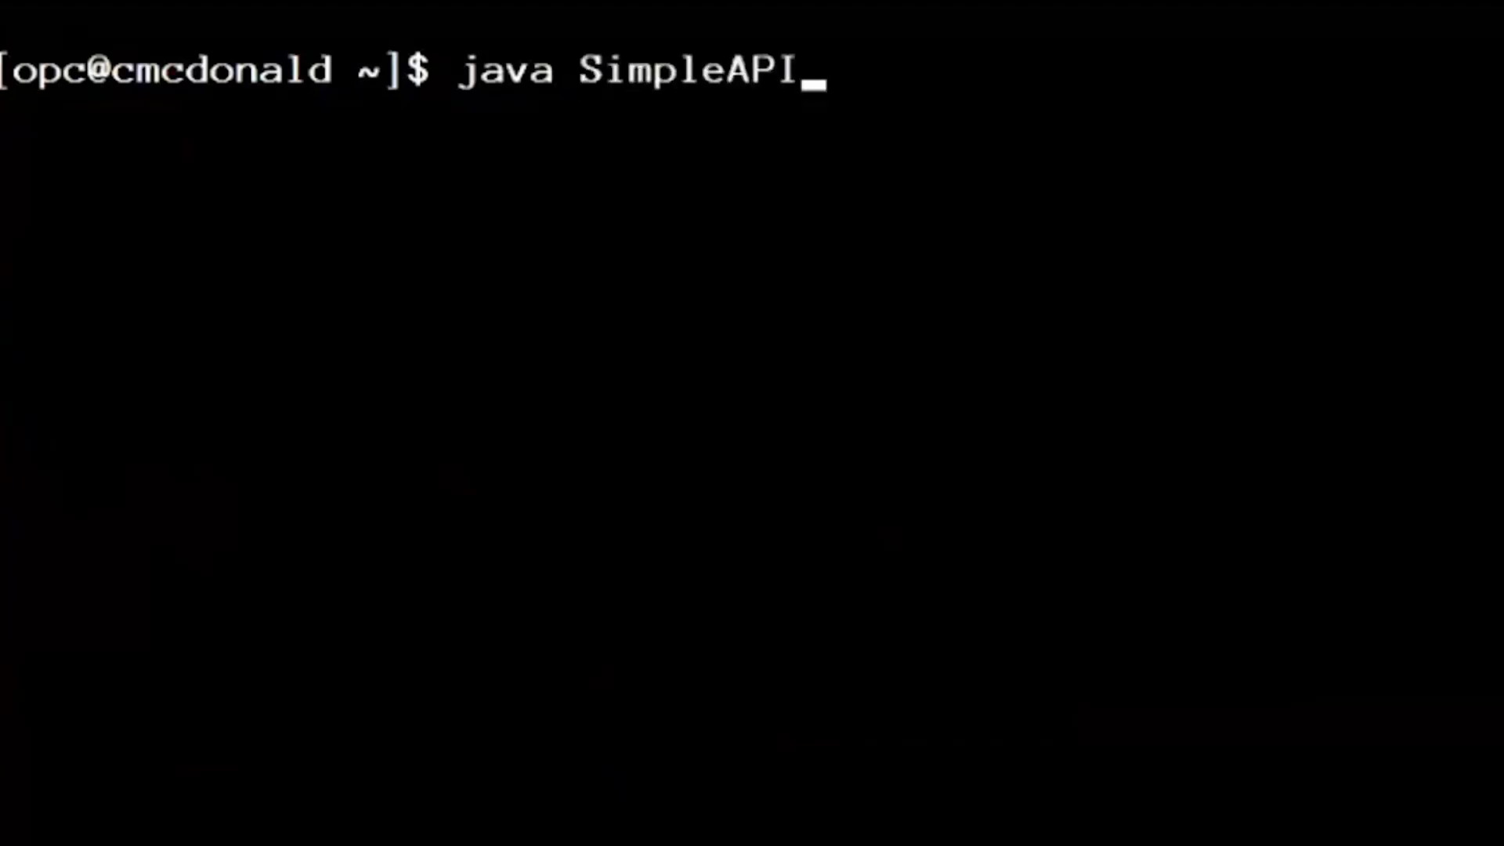
pyautogui.press('Return')
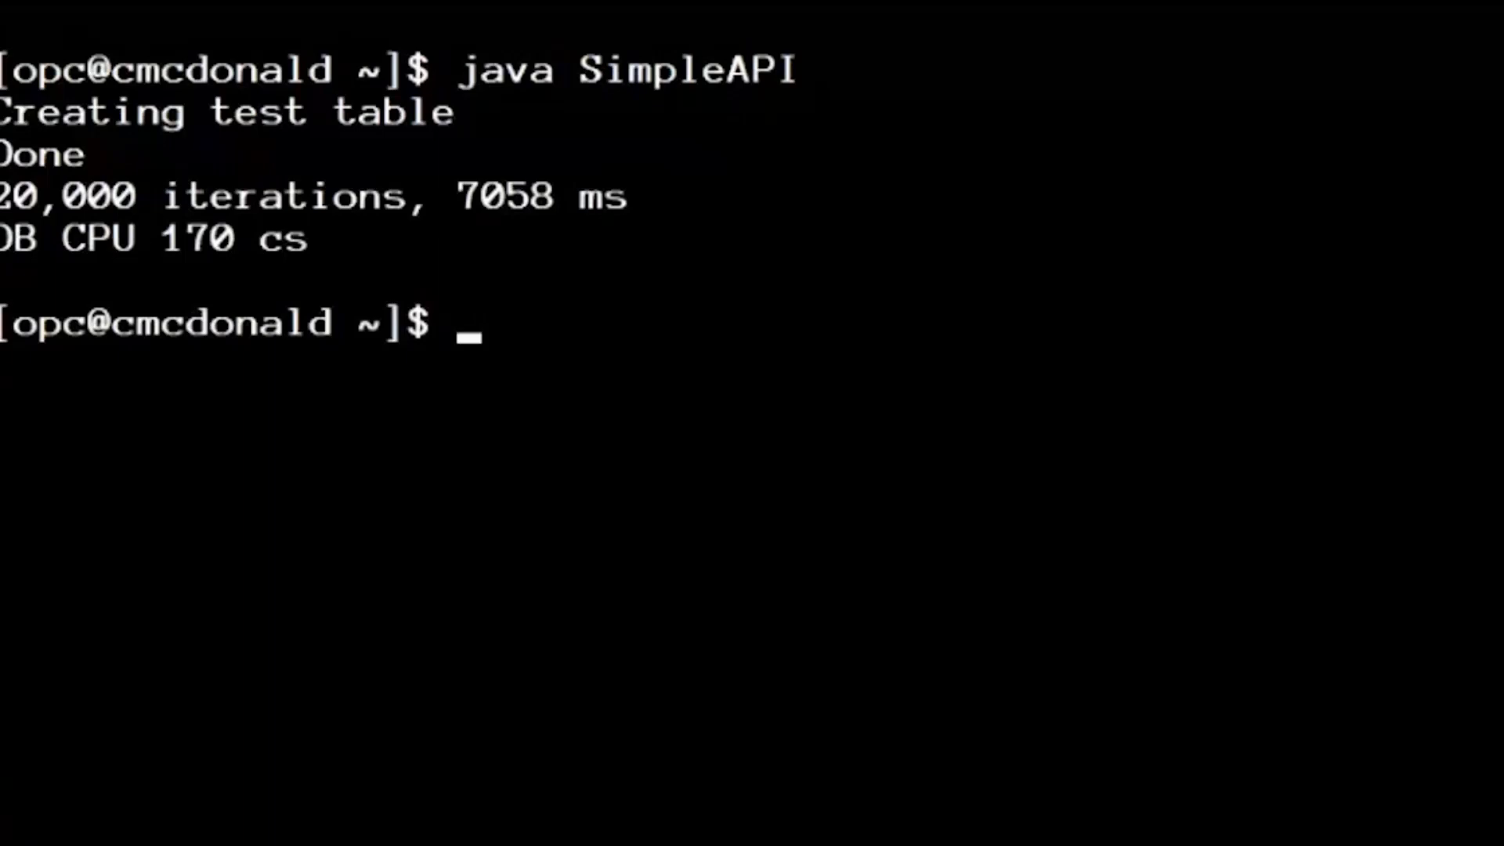
# Enter the java SimpleAPIplsql command to launch the PL/SQL variant of the benchmark.
pyautogui.write('java SimpleAPI')
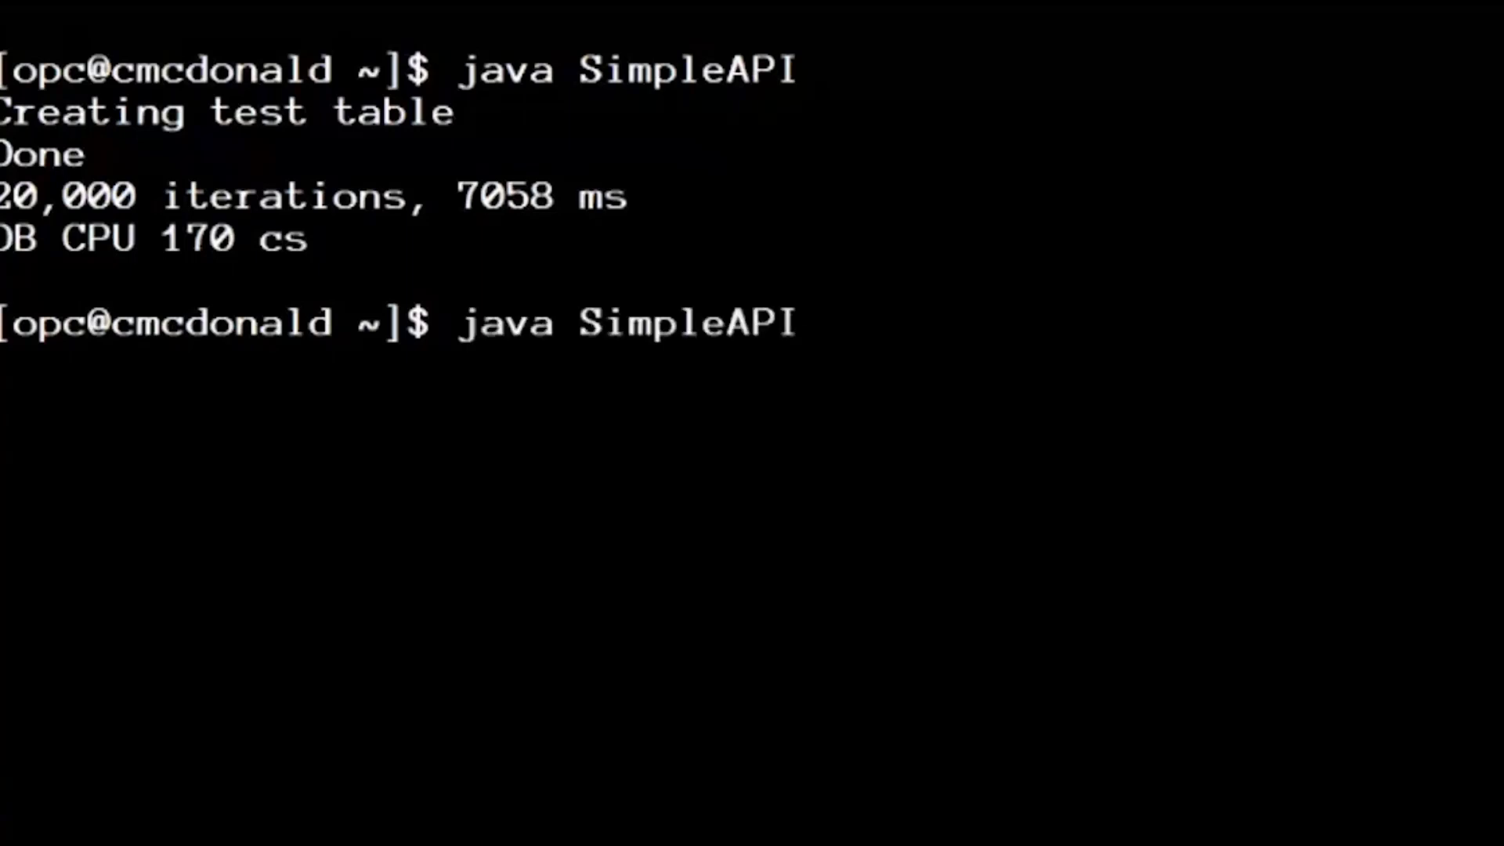
pyautogui.write('plsq')
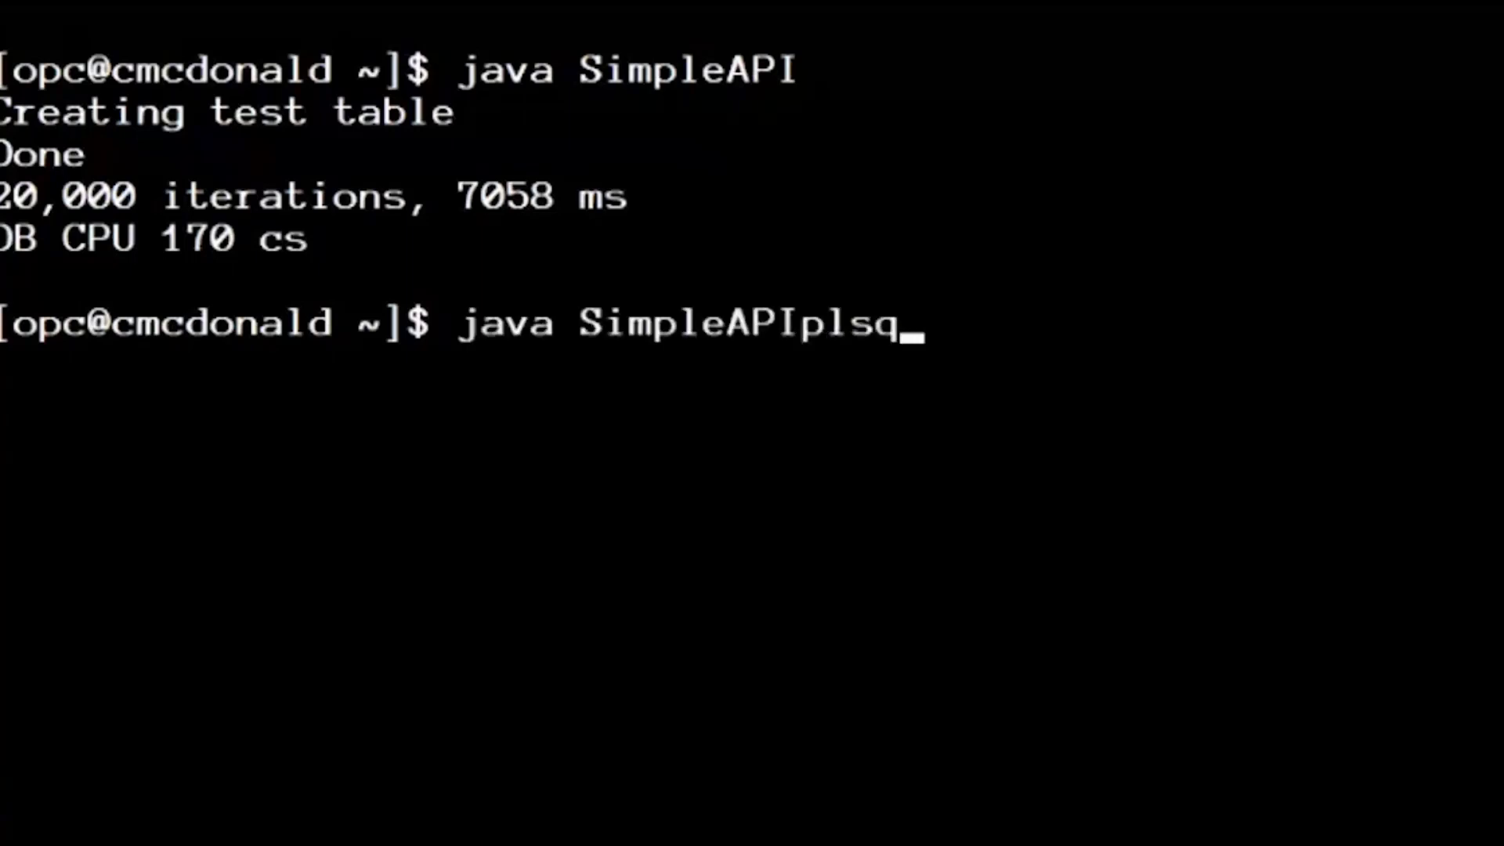
pyautogui.write('l')
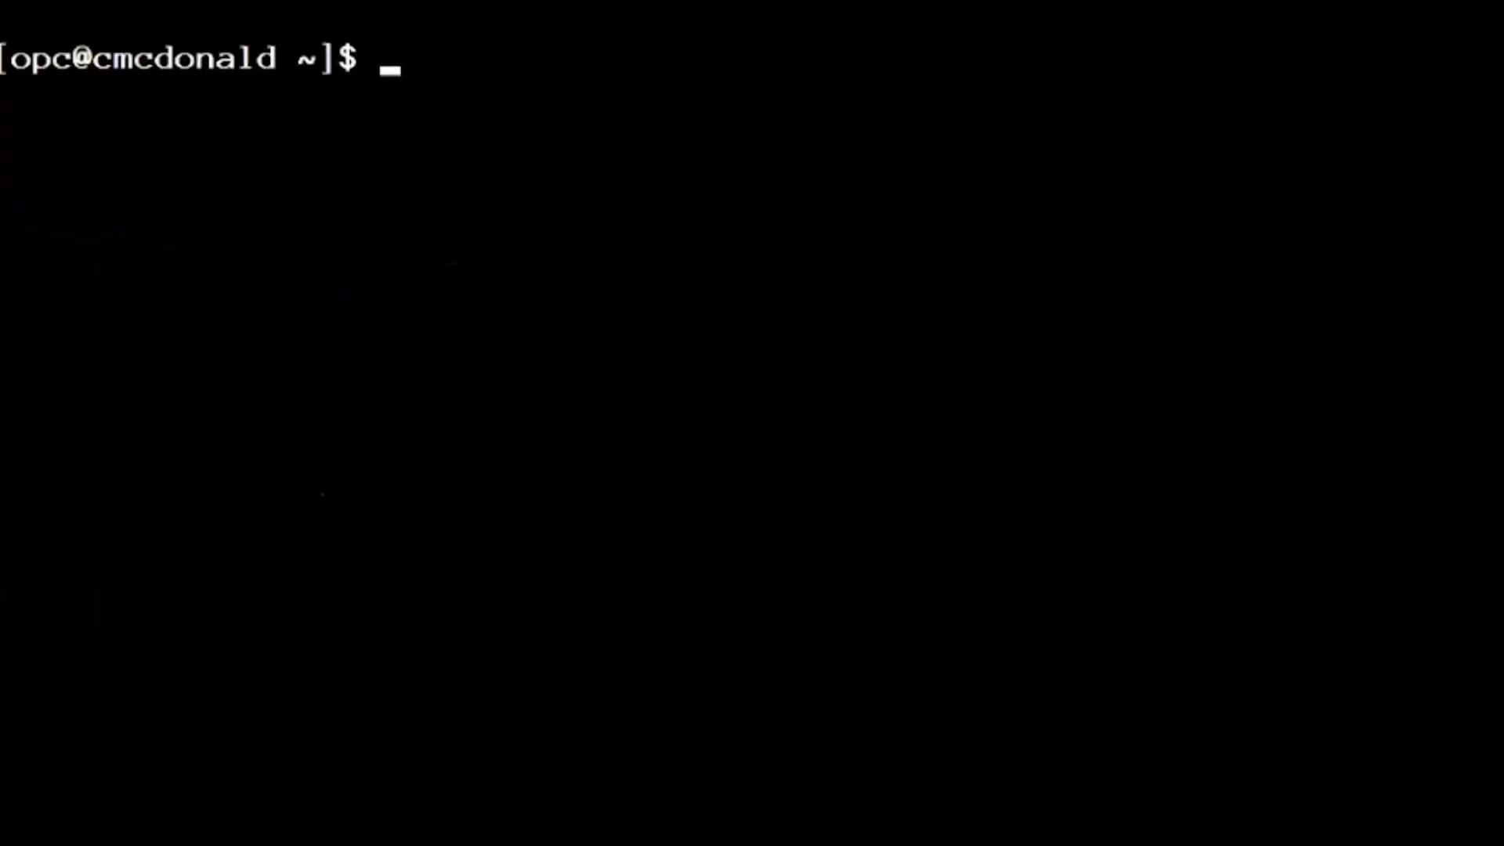
# Run java FetchDemo 1, fetching 500,000 rows in 28,852 ms at 17,000 rows/sec.
pyautogui.write('java Fetch')
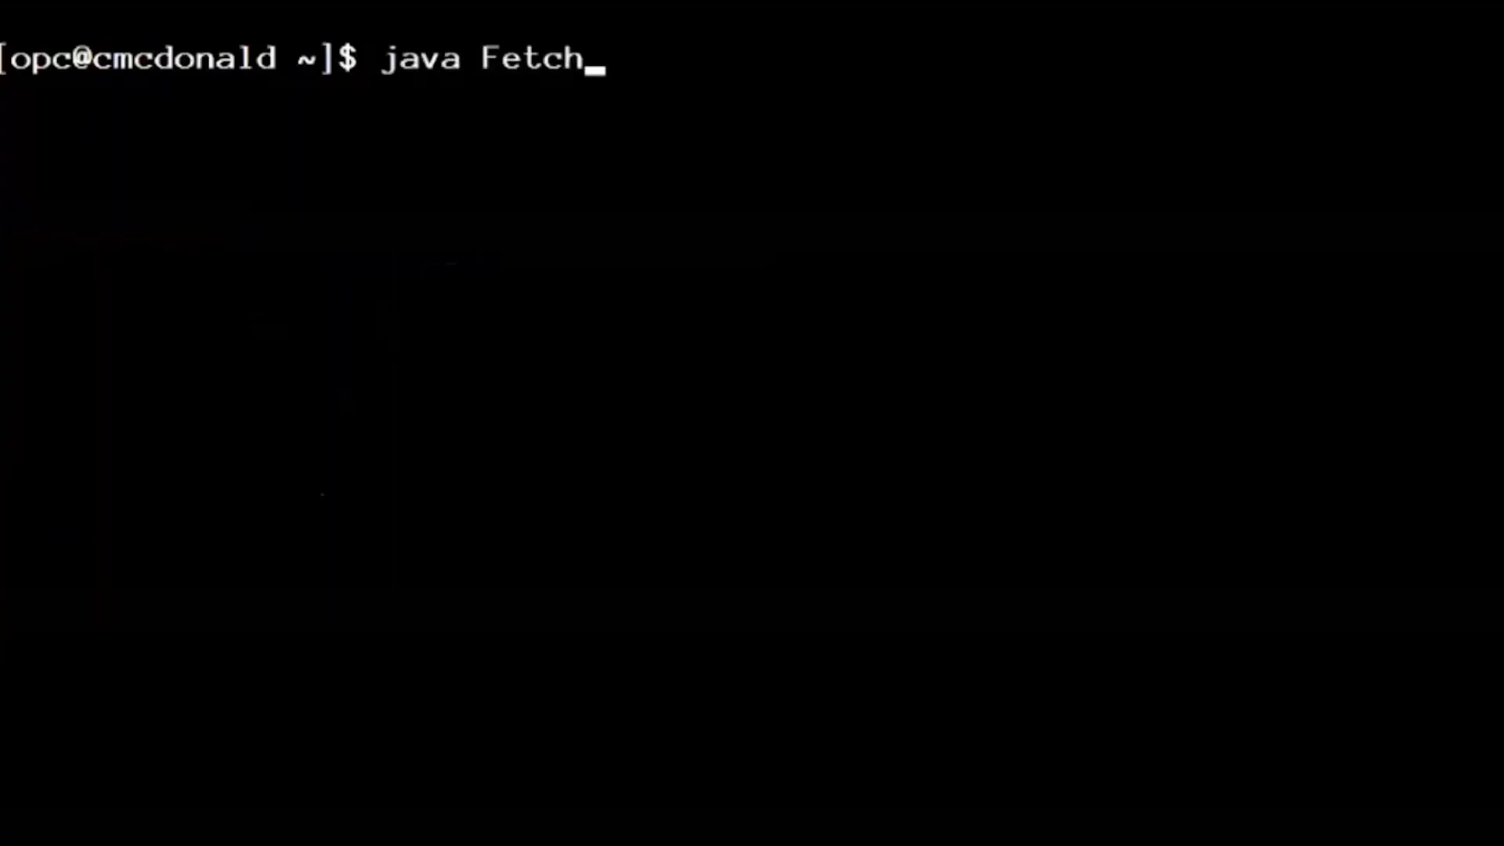
pyautogui.write('Demo 1')
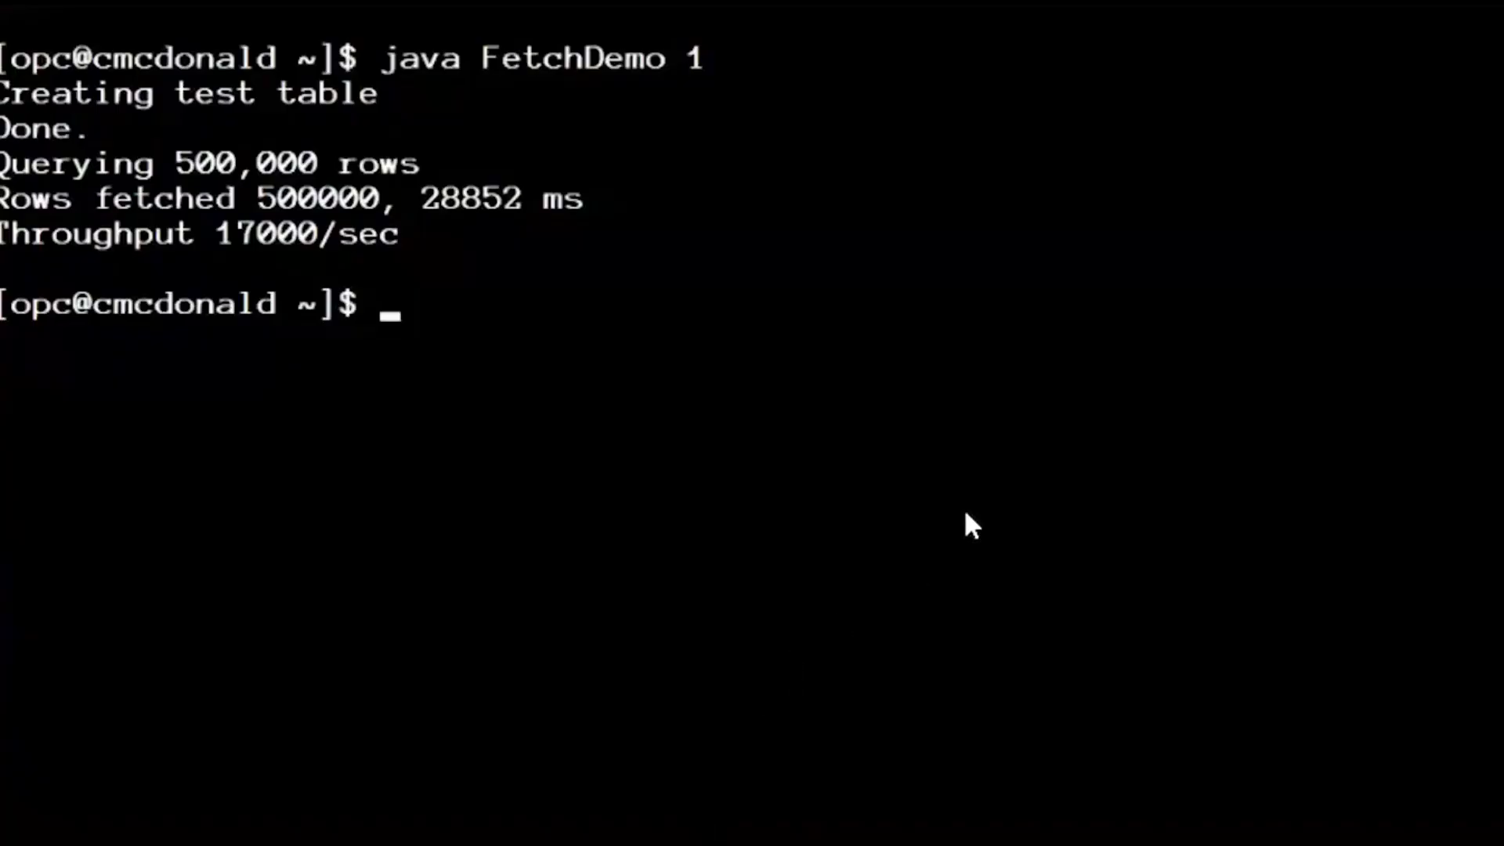
# Run FetchDemo at fetch size 100 (623 ms, 802,000/sec), then launch it at fetch size 1000.
pyautogui.write('java FetchDemo 1')
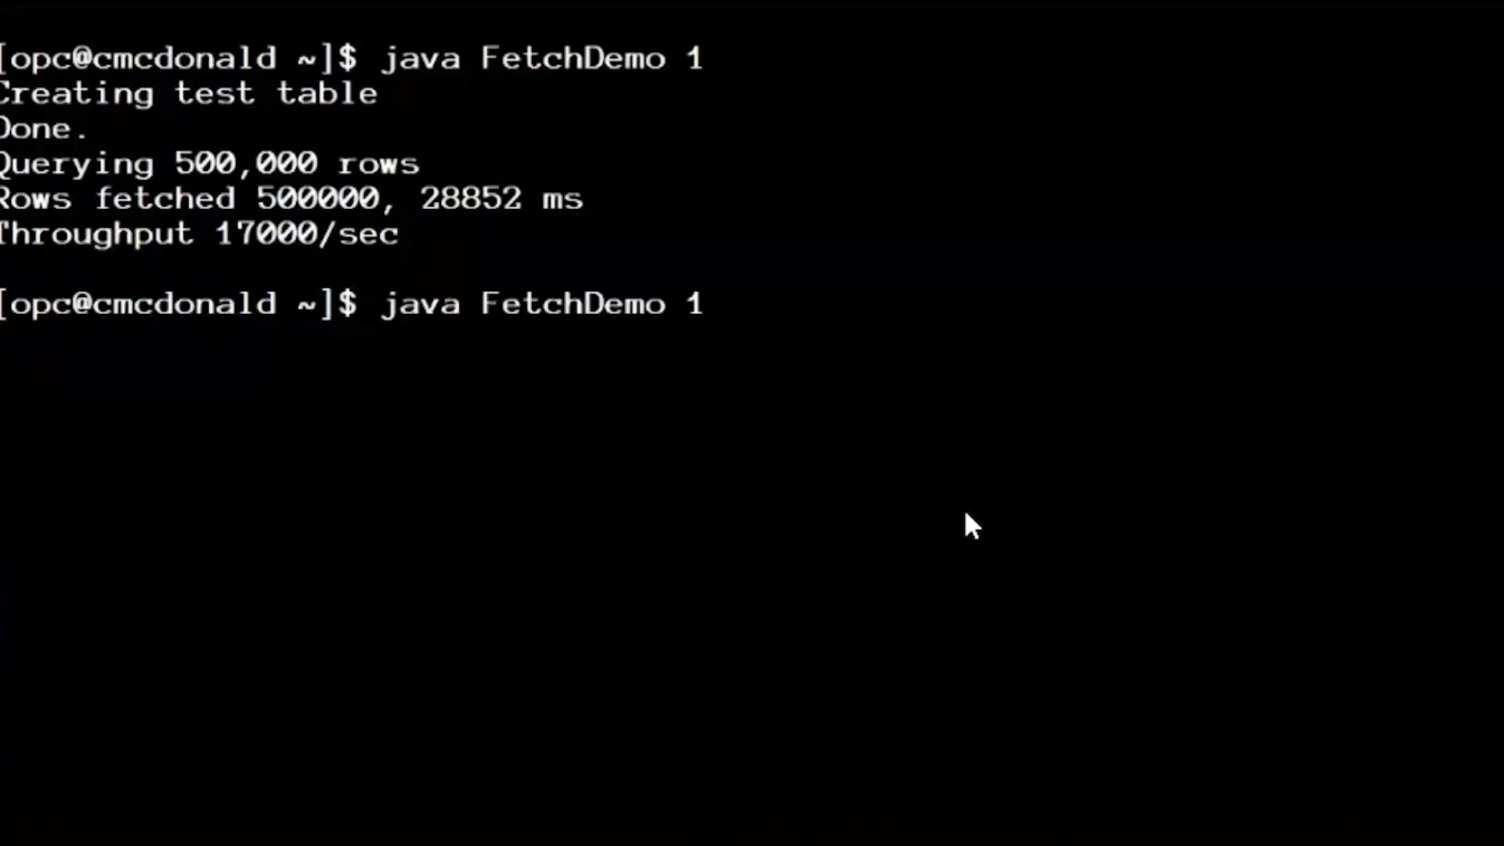
pyautogui.write('00')
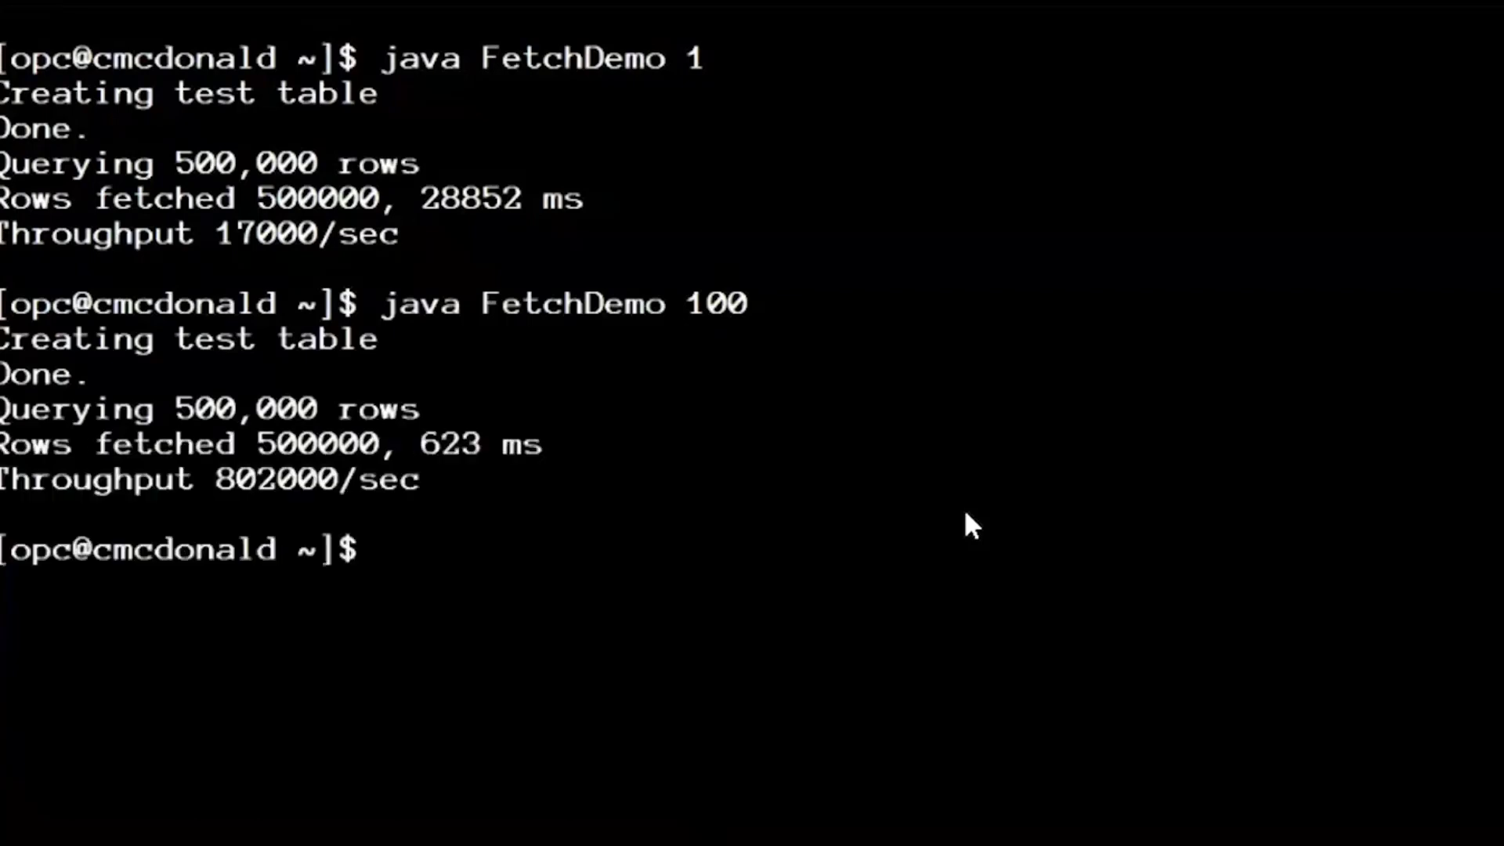
pyautogui.write('java FetchDemo 1000')
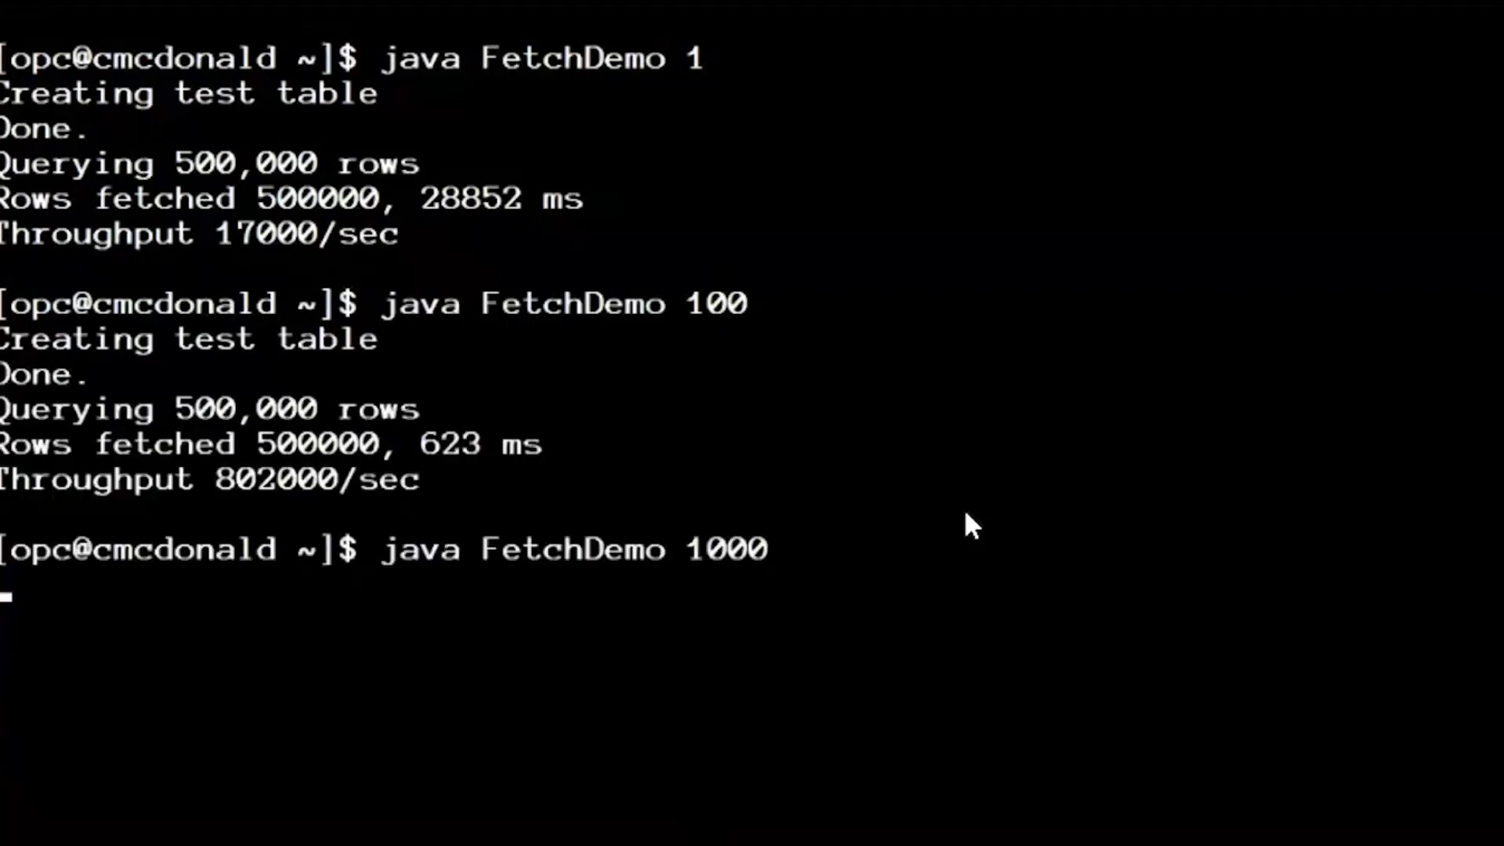